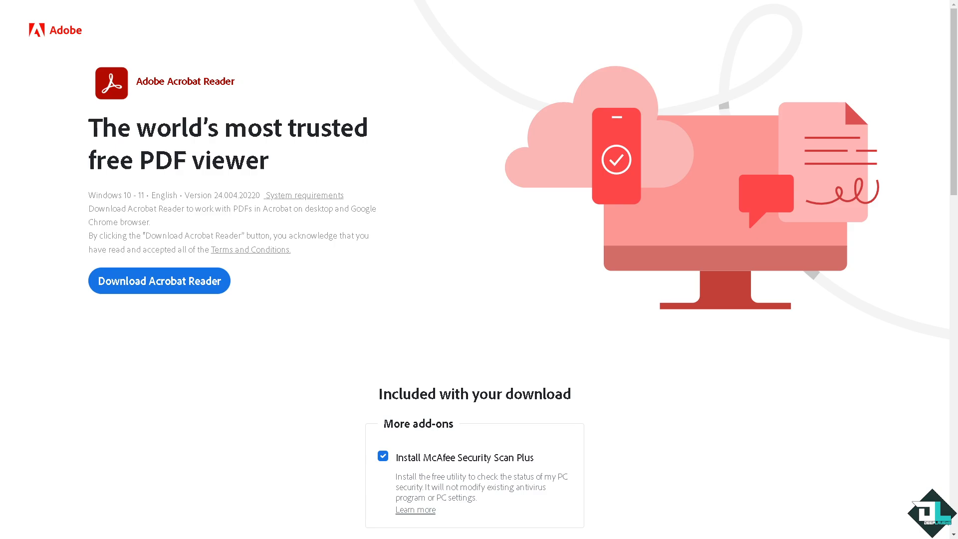
Scroll down the Acrobat Reader download page toward the business licensing section.
scroll("down", 3)
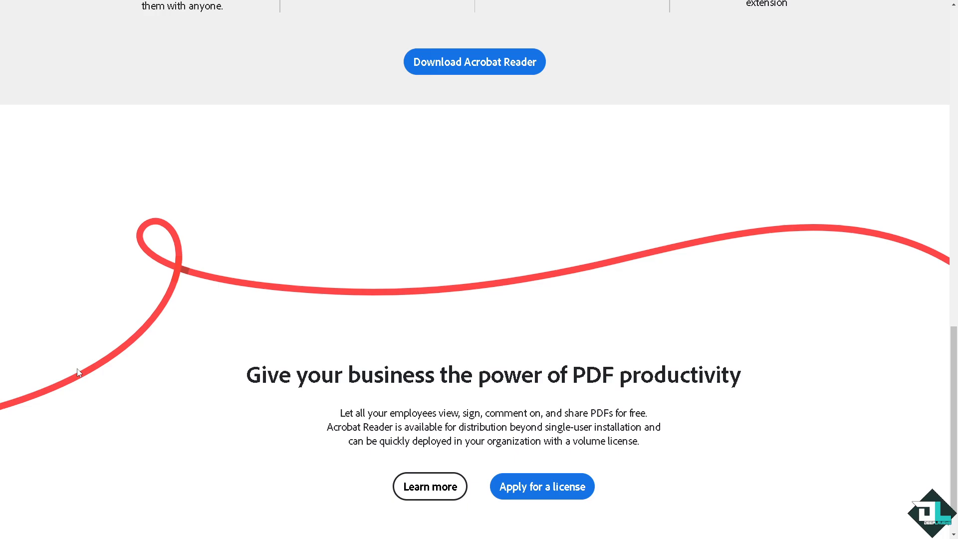
mouse_move(647, 442)
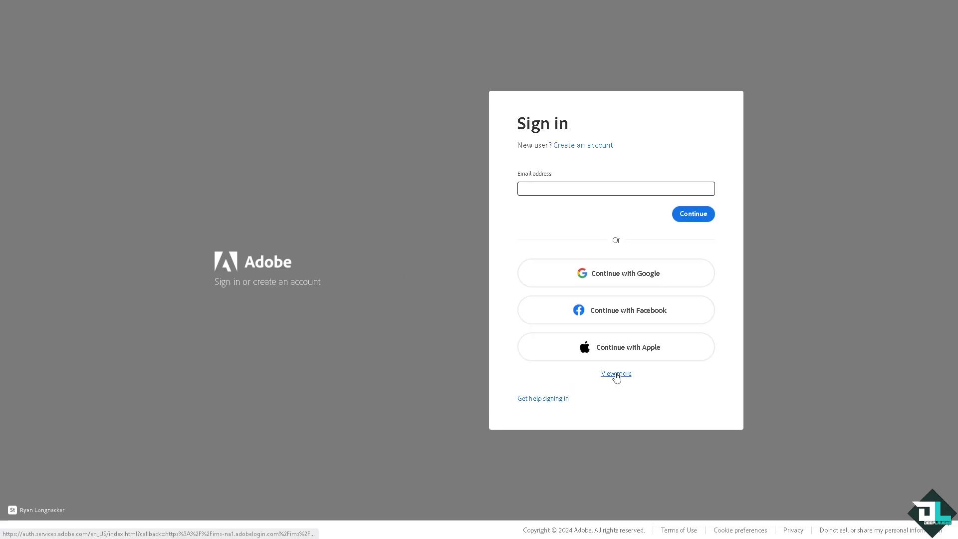
Start creating an Adobe account and choose the Facebook social sign-up option.
left_click(582, 145)
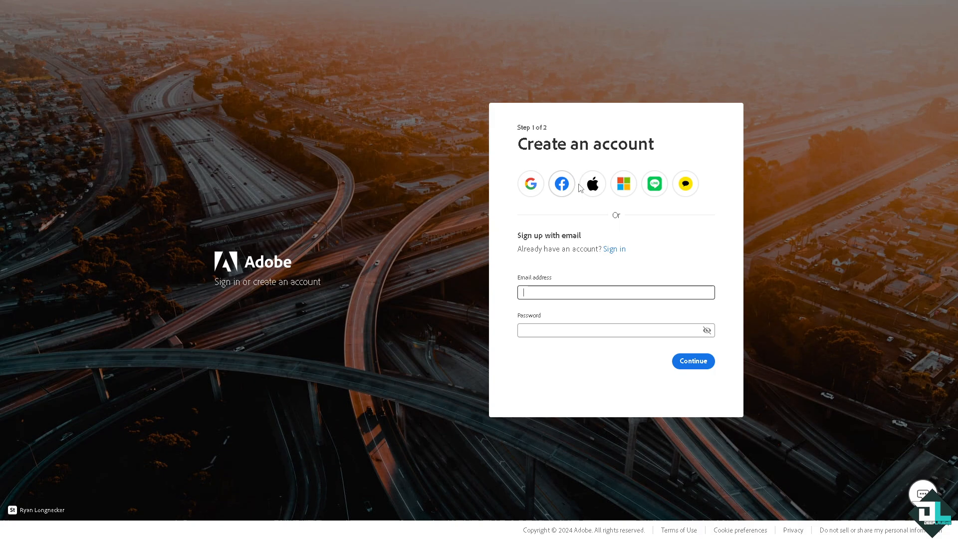
left_click(614, 249)
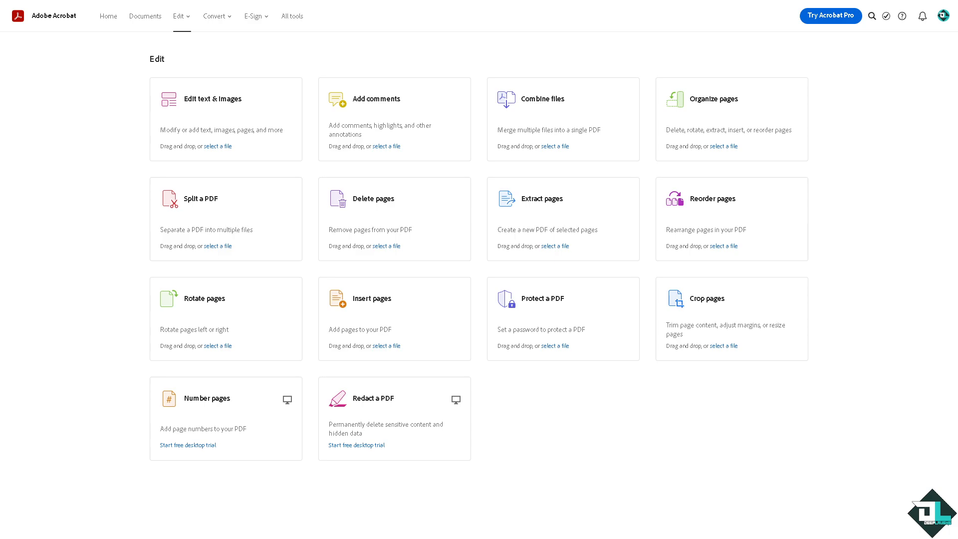
mouse_move(73, 134)
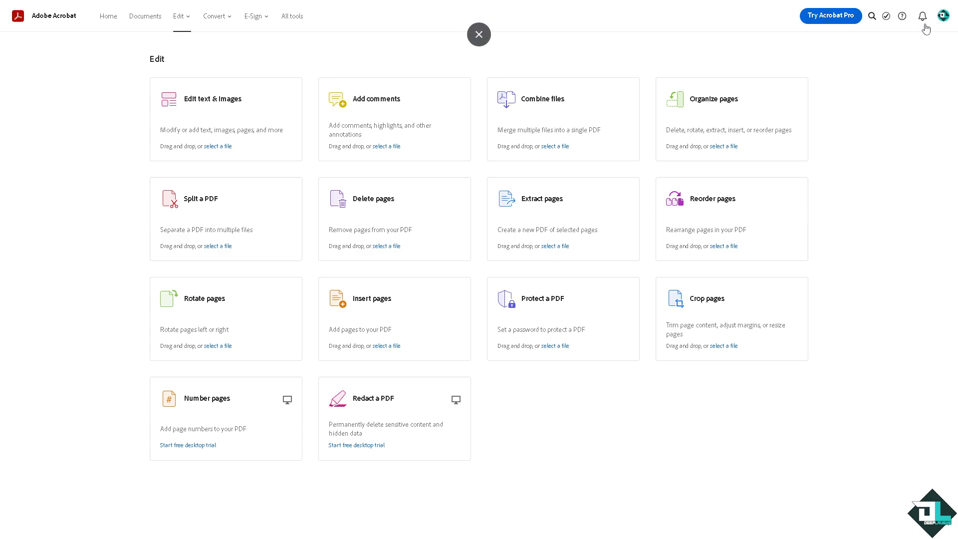
Open the account menu from the profile avatar in Acrobat online.
left_click(946, 20)
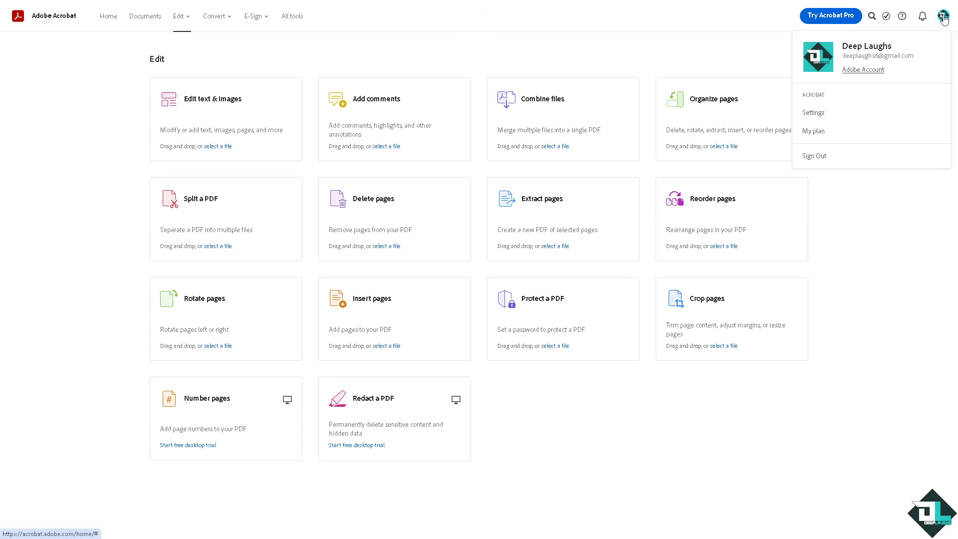
In Acrobat online Settings, uncheck Enable notifications.
left_click(812, 113)
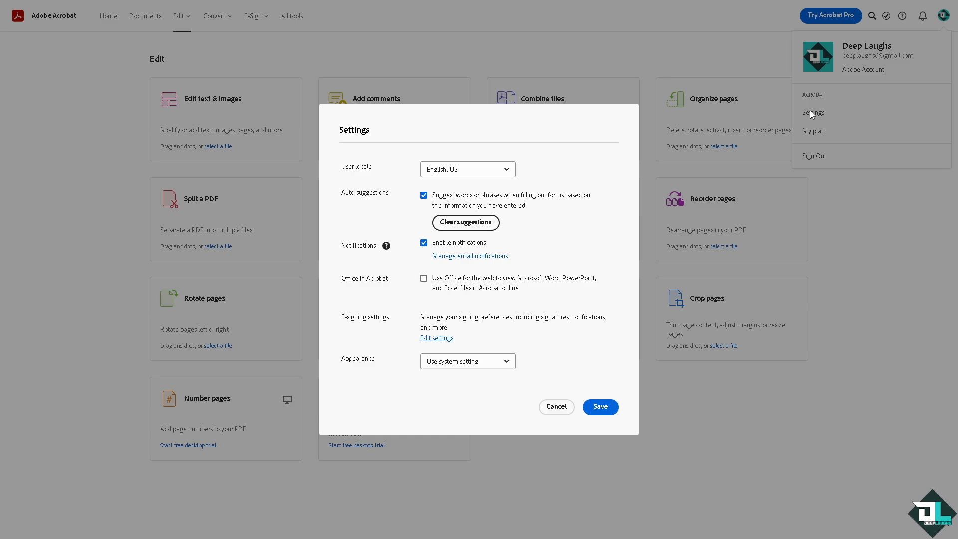
mouse_move(358, 248)
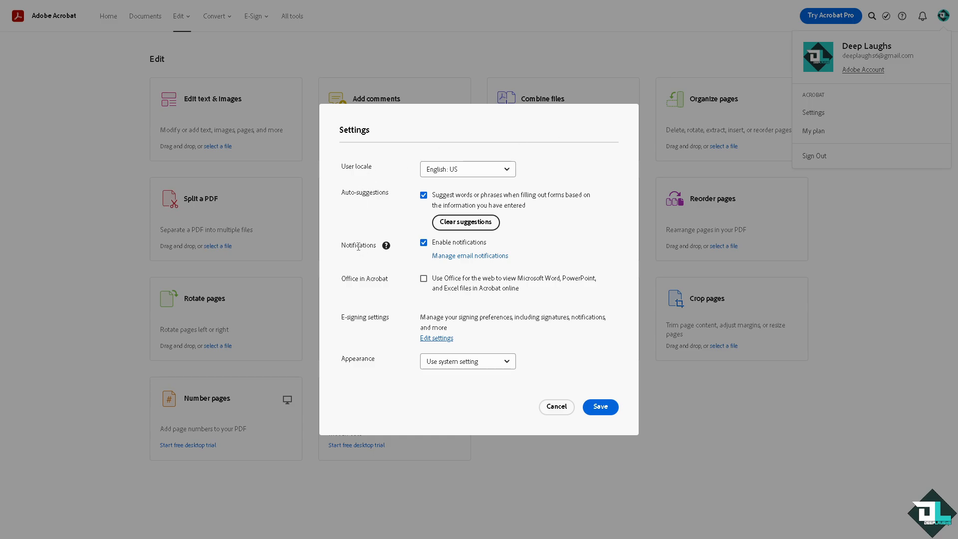
left_click(358, 246)
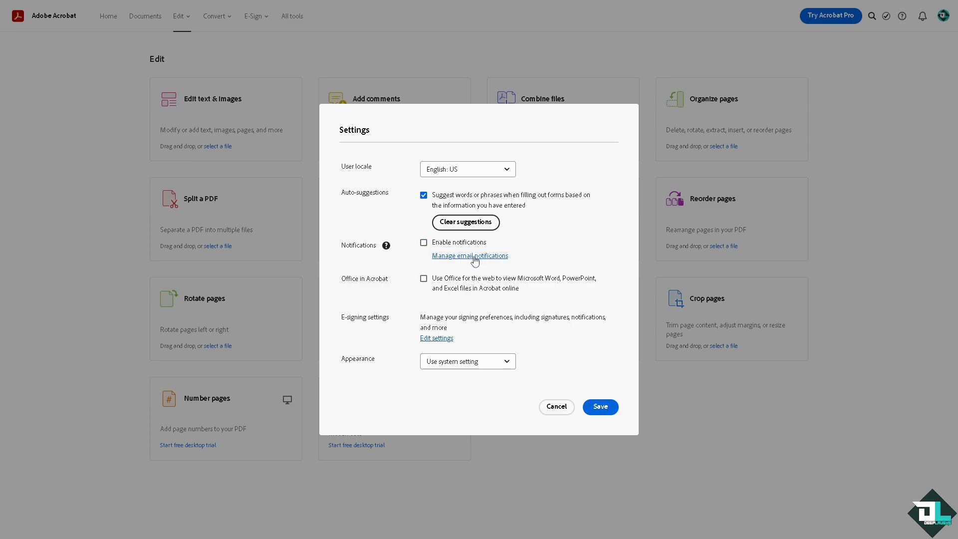
mouse_move(470, 256)
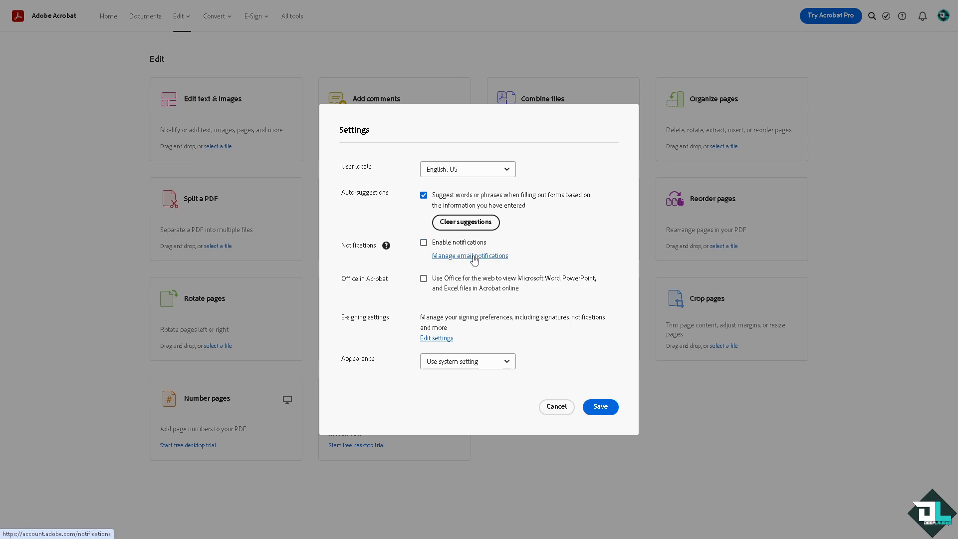
Open Manage email notifications to reach the Account communication preferences page.
left_click(470, 255)
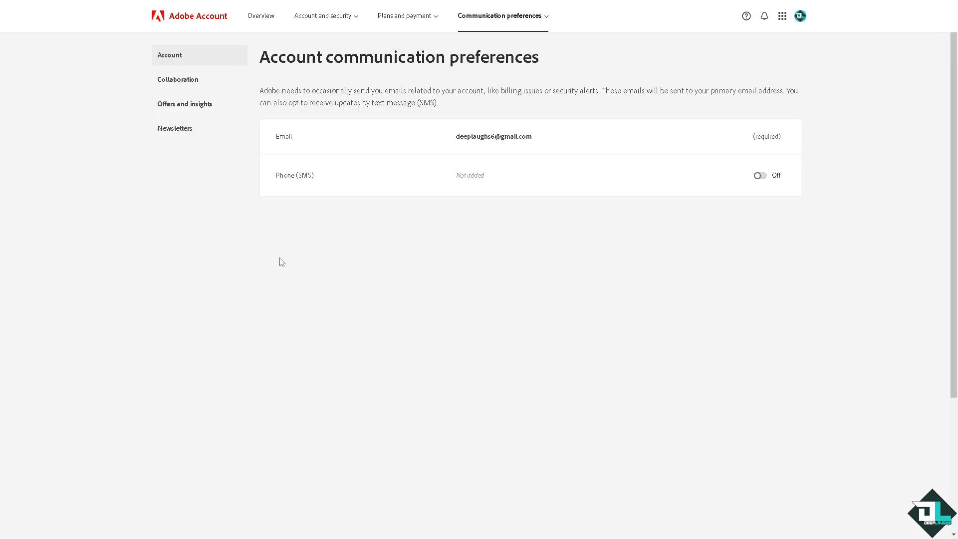
mouse_move(760, 175)
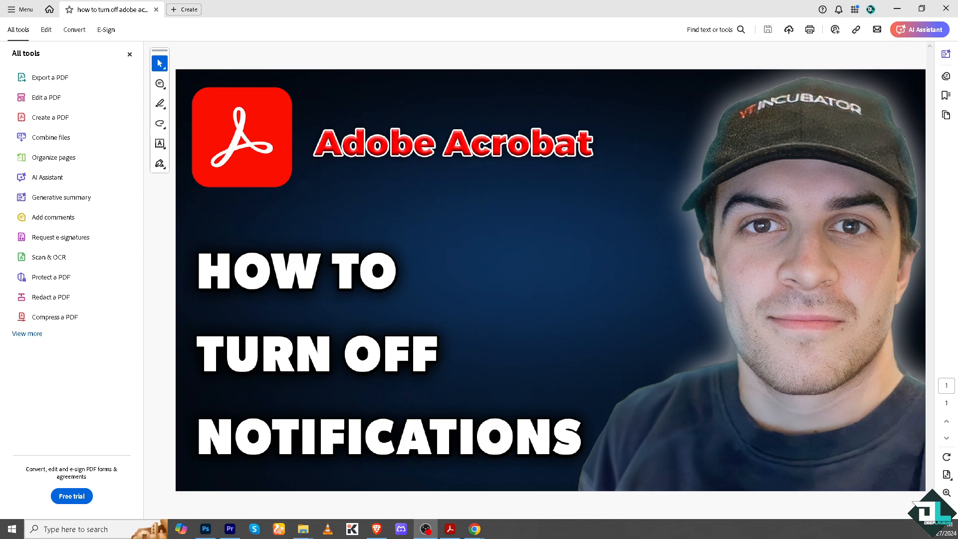
mouse_move(163, 48)
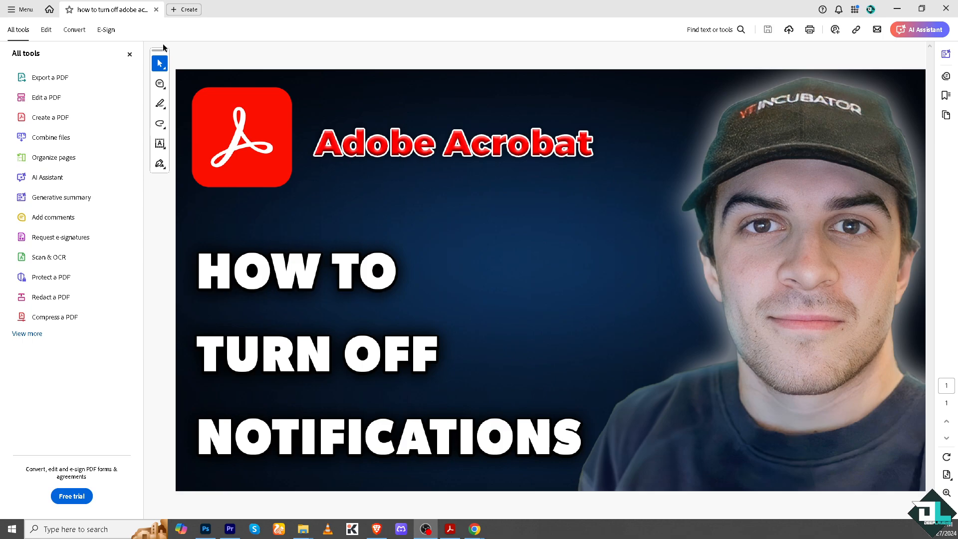
mouse_move(22, 8)
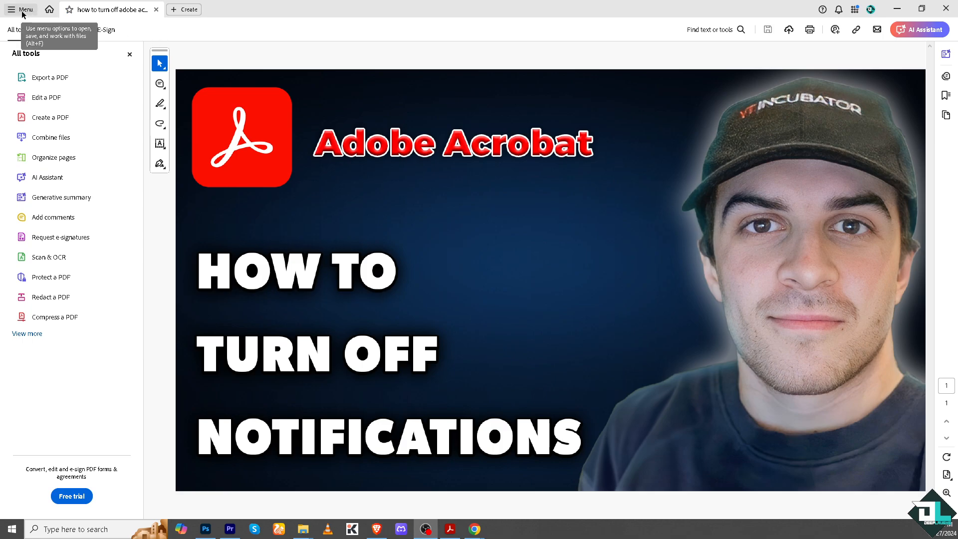
Open the Acrobat desktop Preferences dialog from the main Menu.
left_click(21, 9)
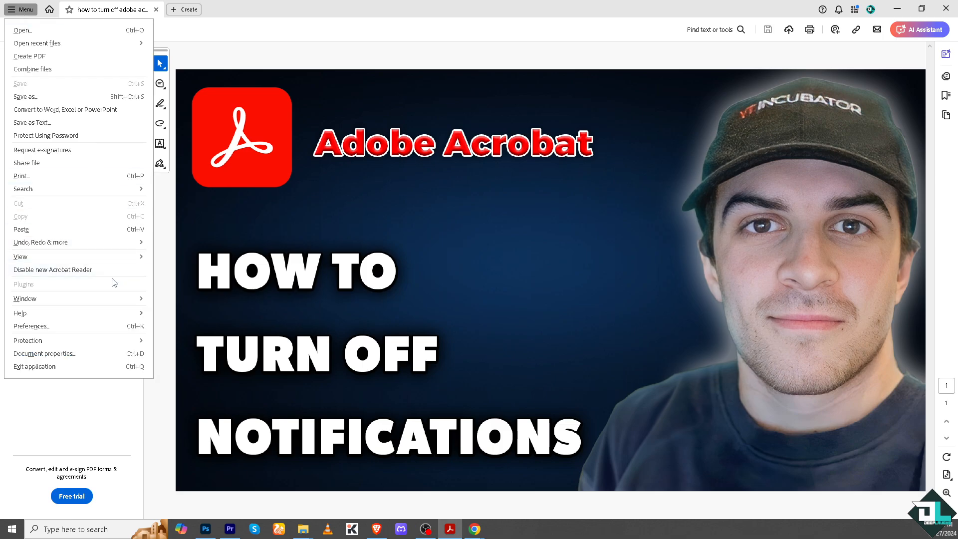
mouse_move(98, 331)
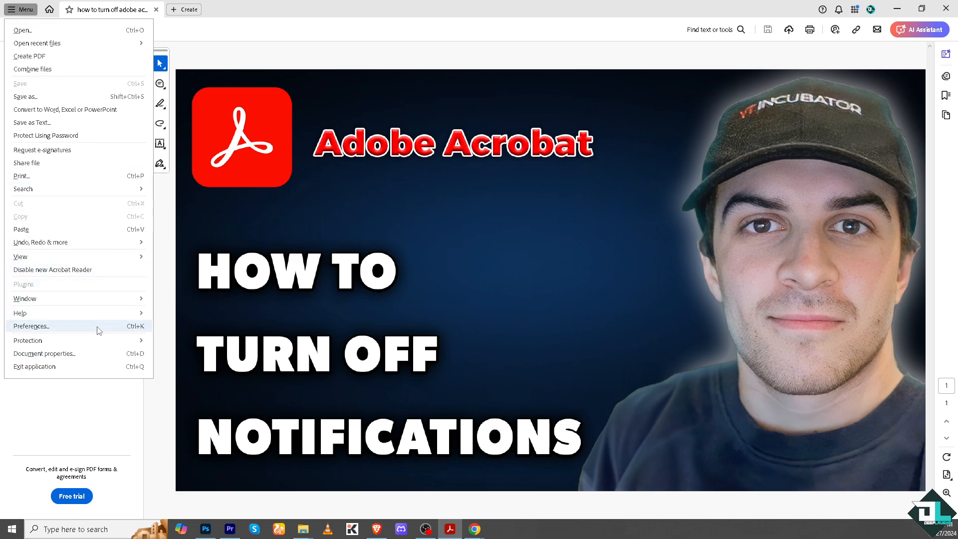
left_click(31, 326)
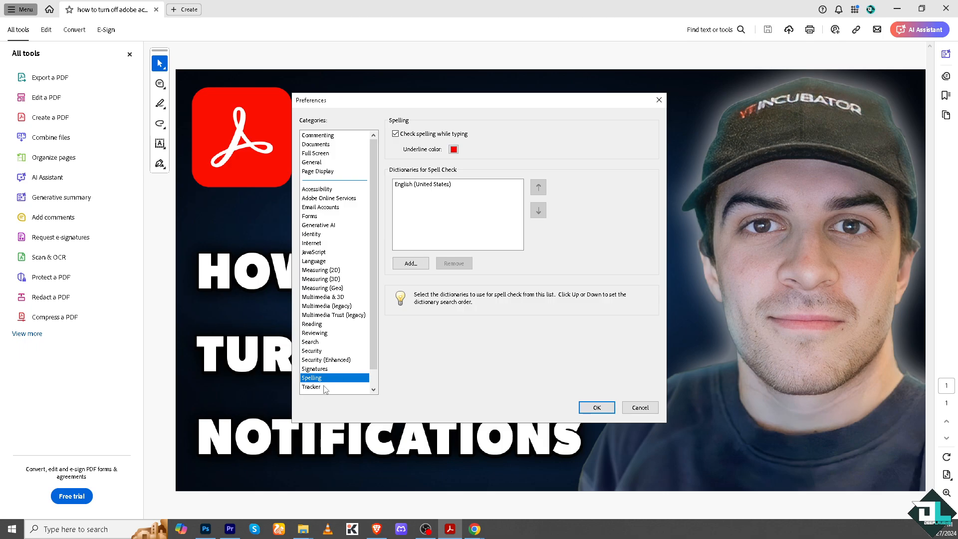
In Tracker preferences, uncheck the system-tray icon and in-Reader notifications, then move to Reviewing.
left_click(311, 387)
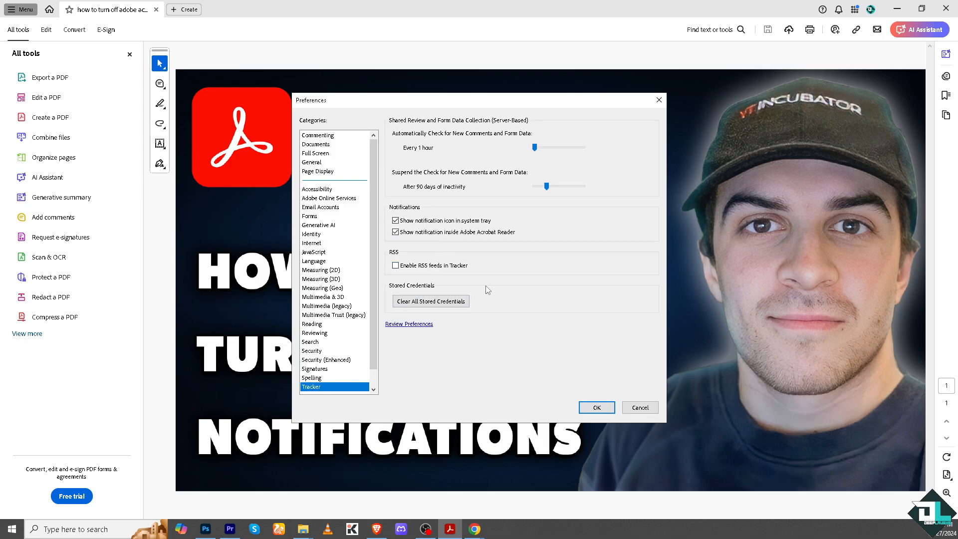
left_click(396, 221)
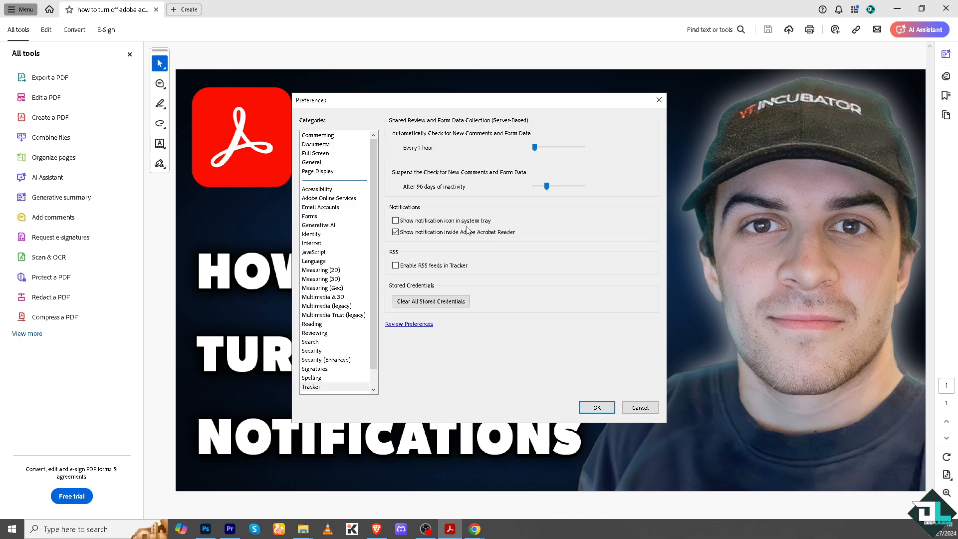
left_click(396, 232)
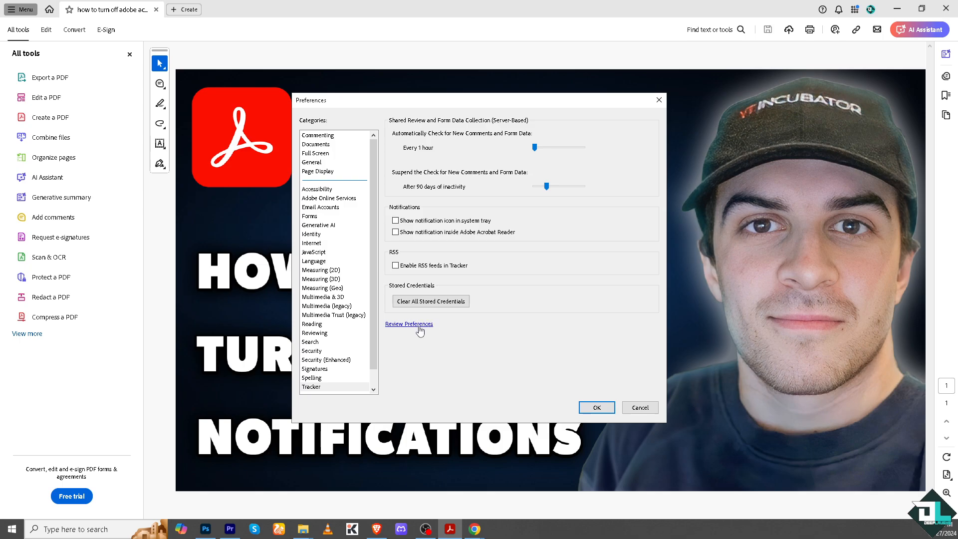
left_click(315, 333)
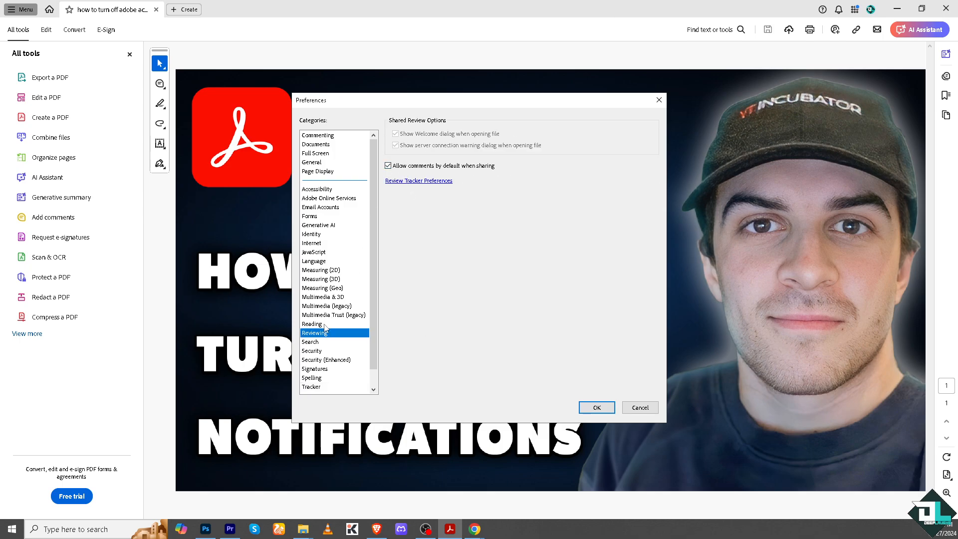
Review the Reading and Adobe Online Services categories and close Preferences.
left_click(312, 323)
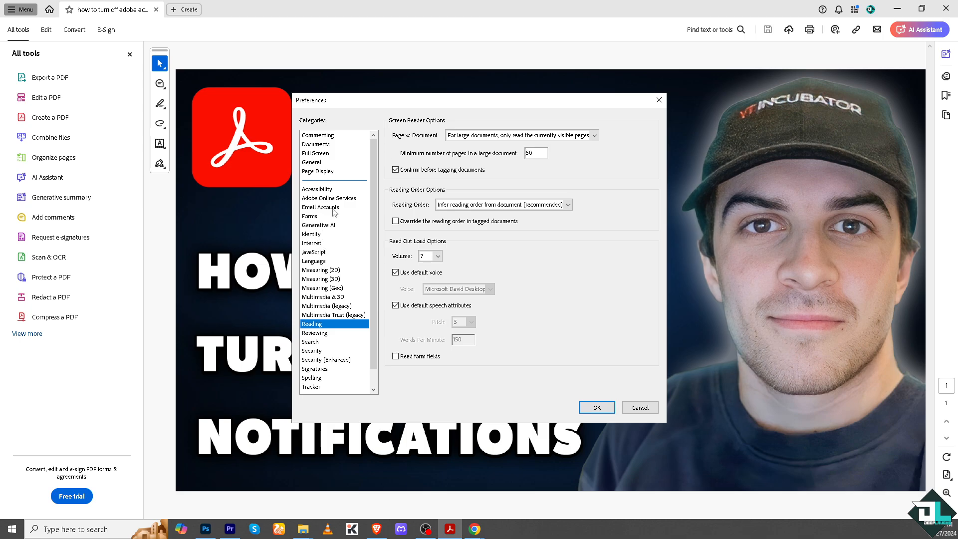
left_click(329, 197)
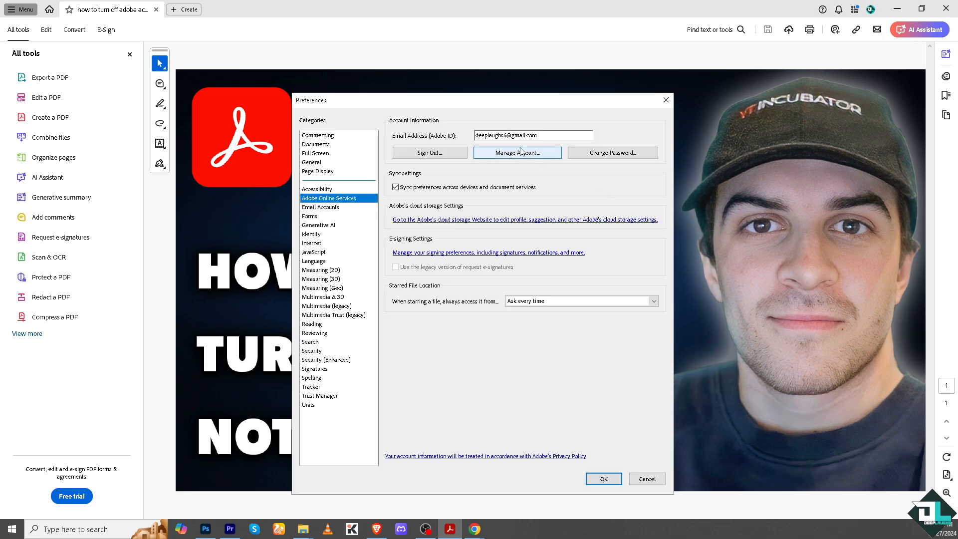
mouse_move(445, 196)
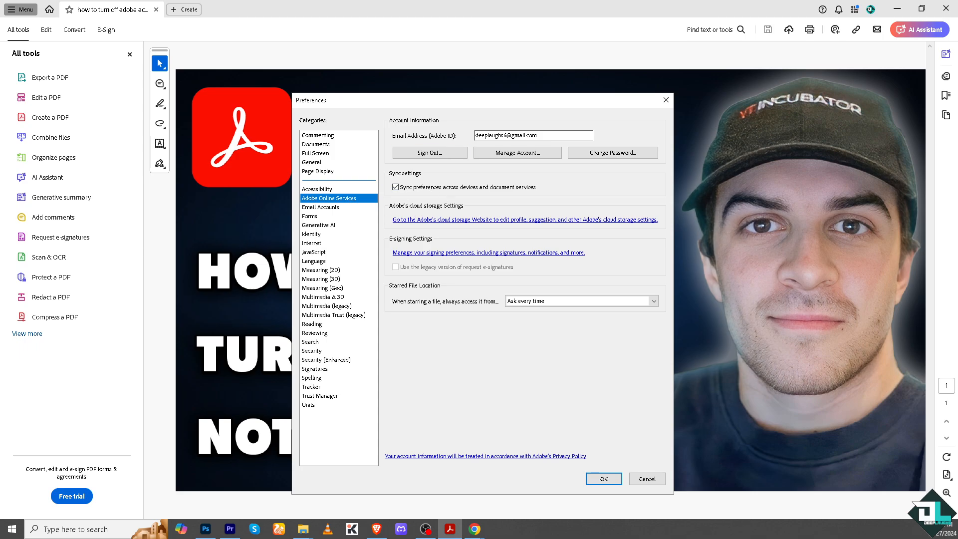
mouse_move(647, 478)
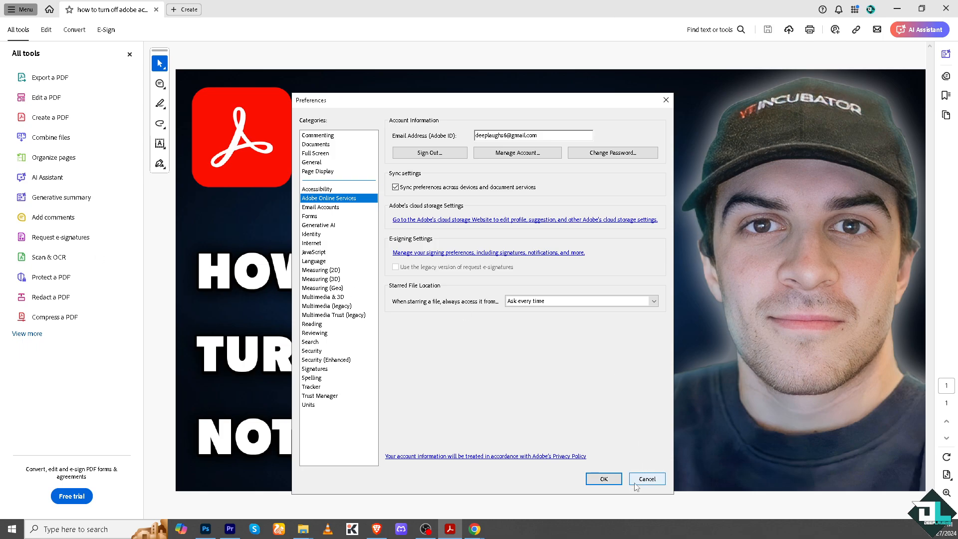
left_click(646, 478)
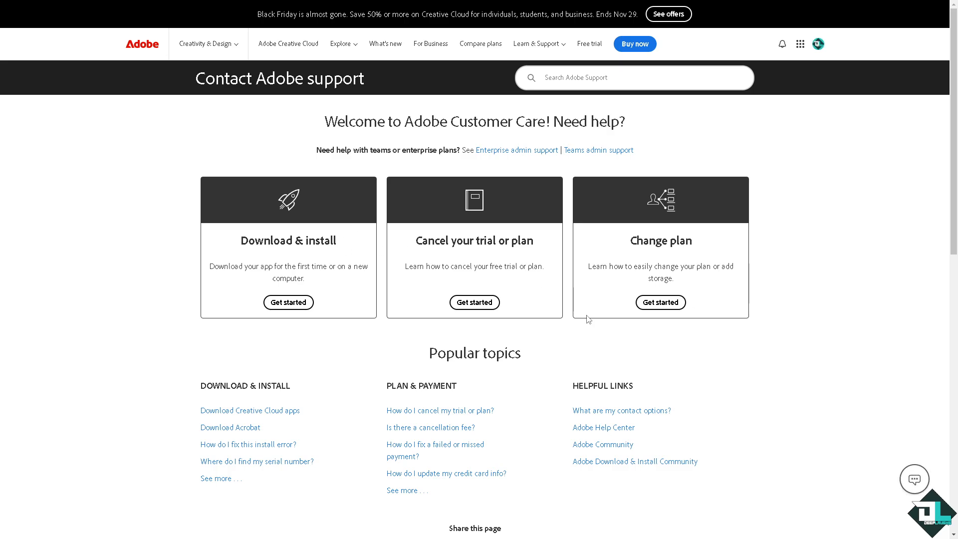
Ask the Virtual Assistant 'how to turn off adobe acrobat notifications'.
left_click(913, 478)
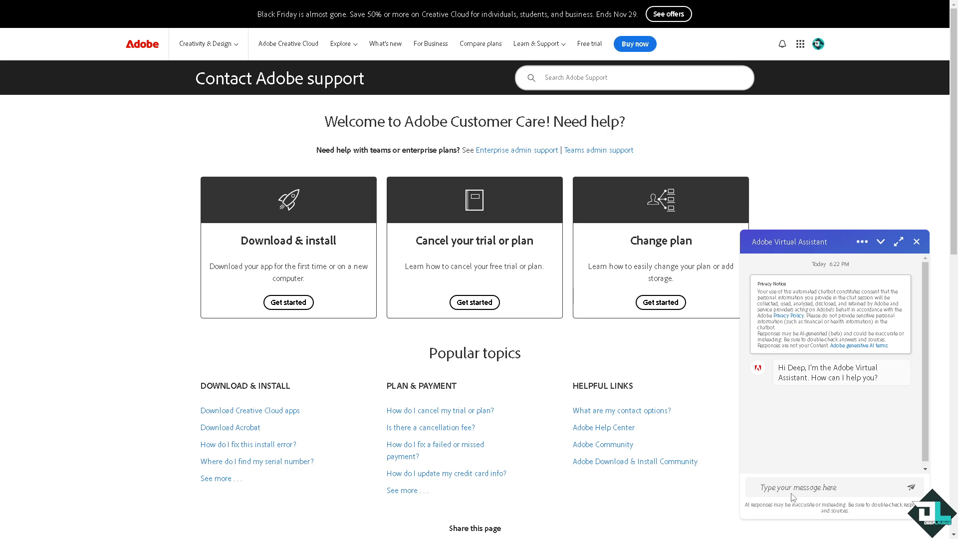
type("how to turn off adobe acrobat notifications")
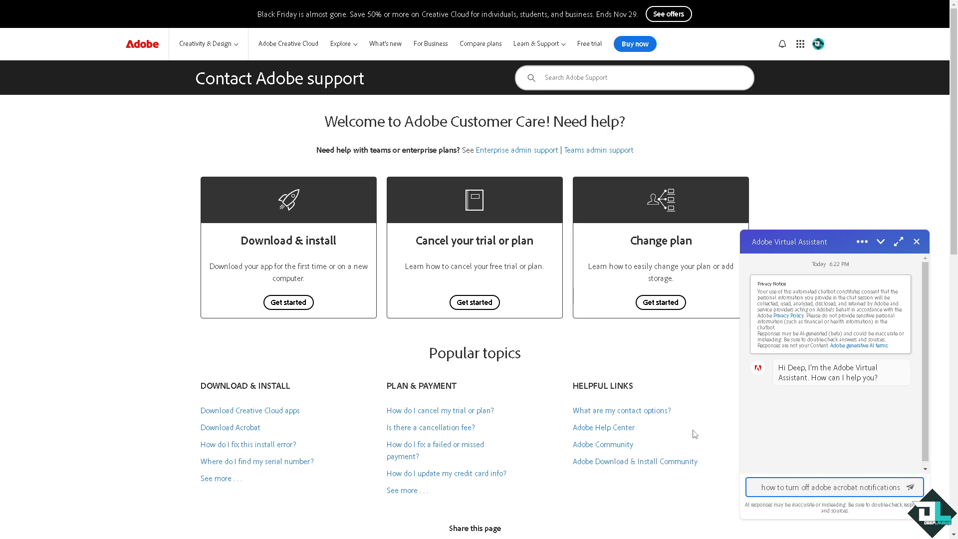